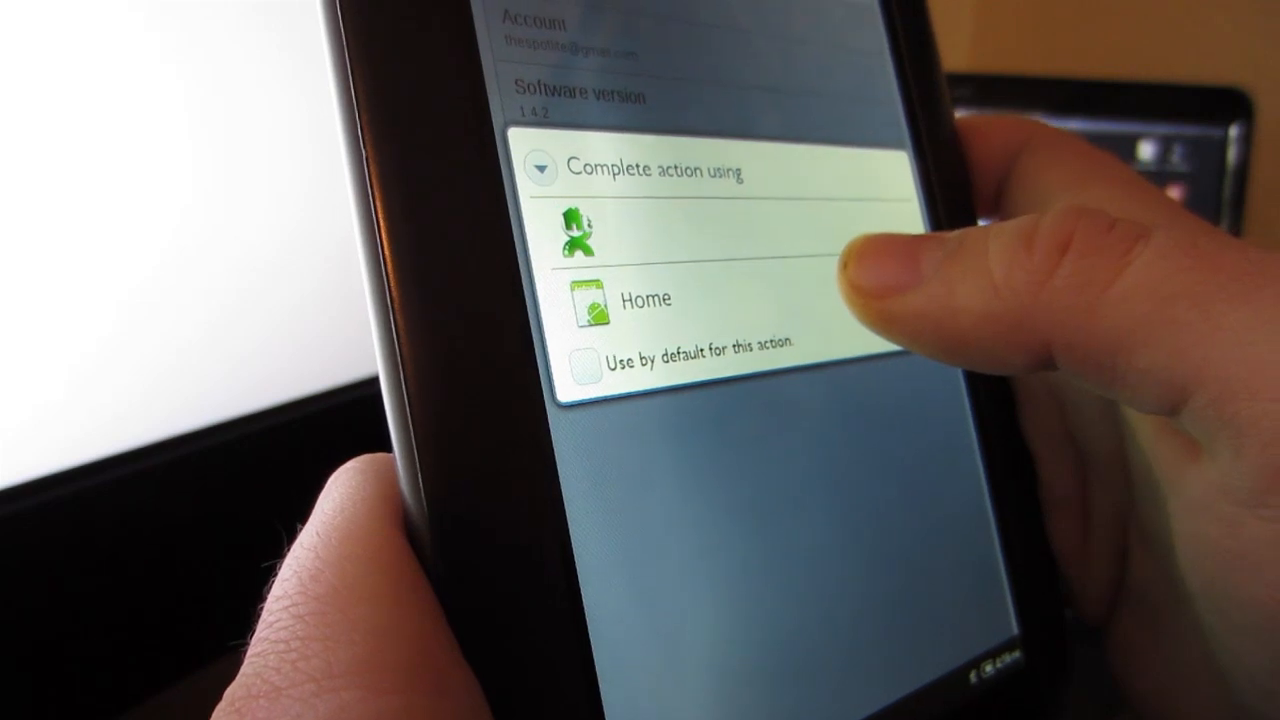
Step: Choose Home in the chooser and show the Zeam launcher's drawer of installed apps
left_click(644, 300)
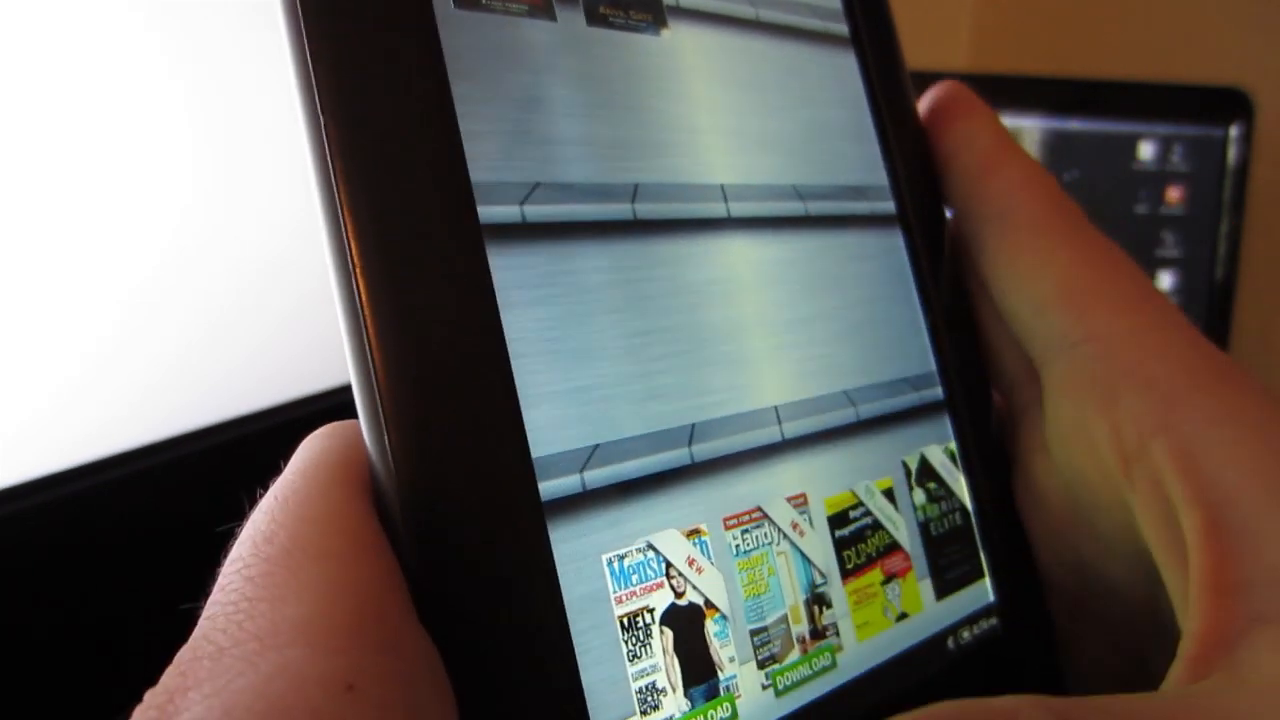
scroll("left", 3)
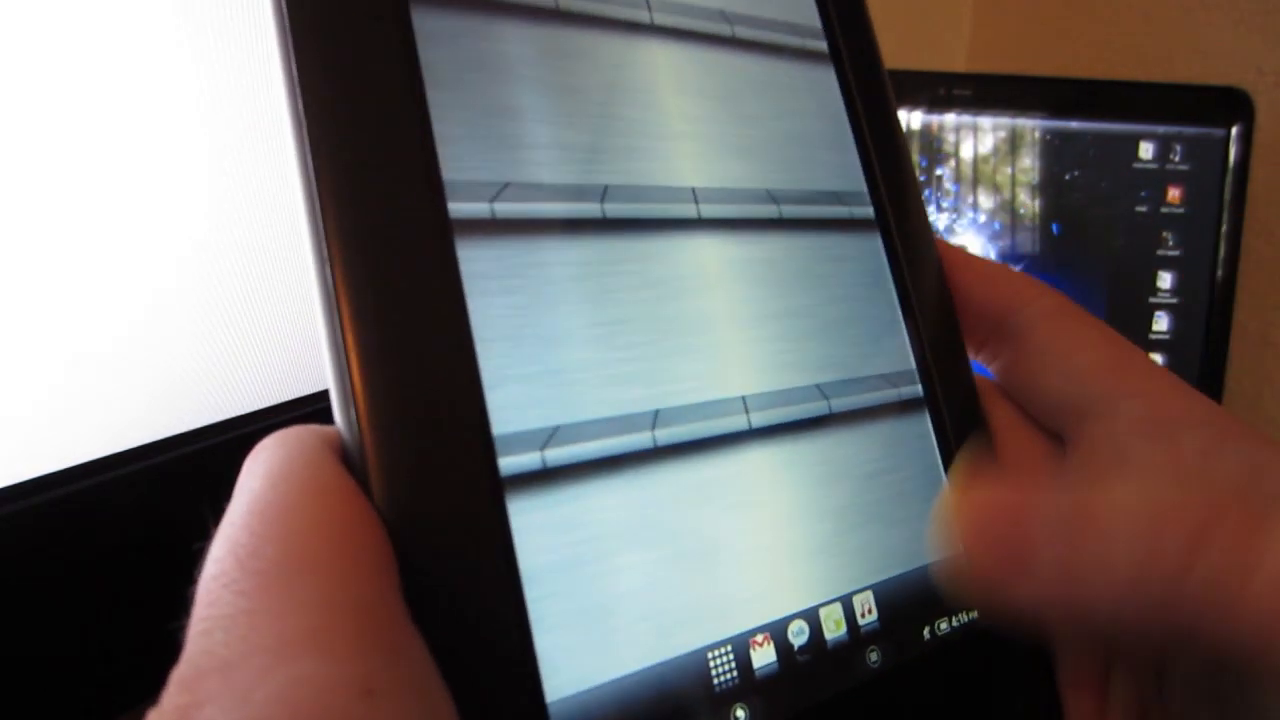
left_click(716, 664)
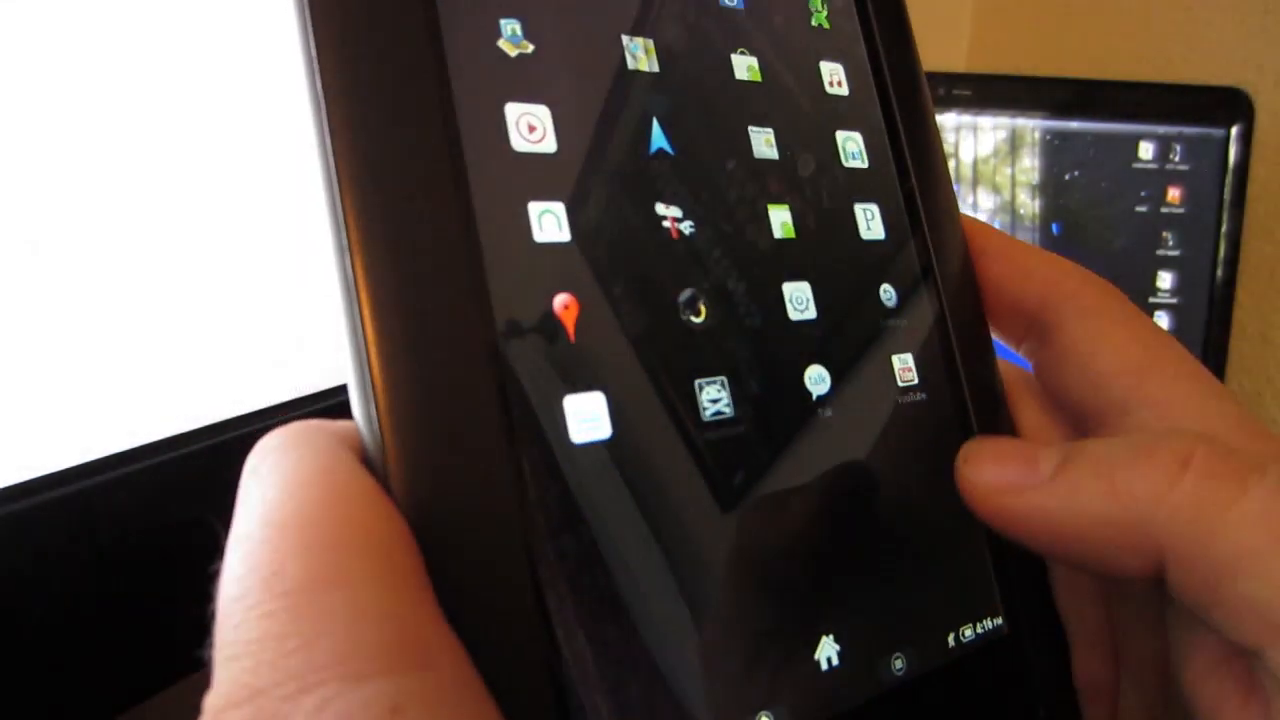